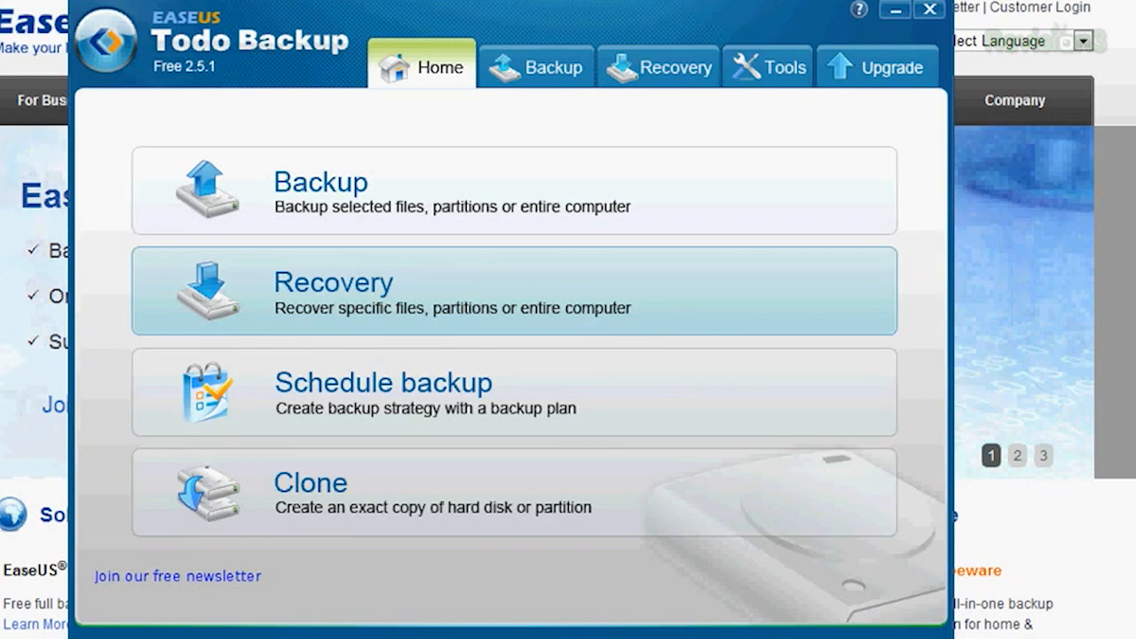
- View the available backup types, then the image and disk tools under Tools
{"action": "left_click", "coordinate": [1017, 455]}
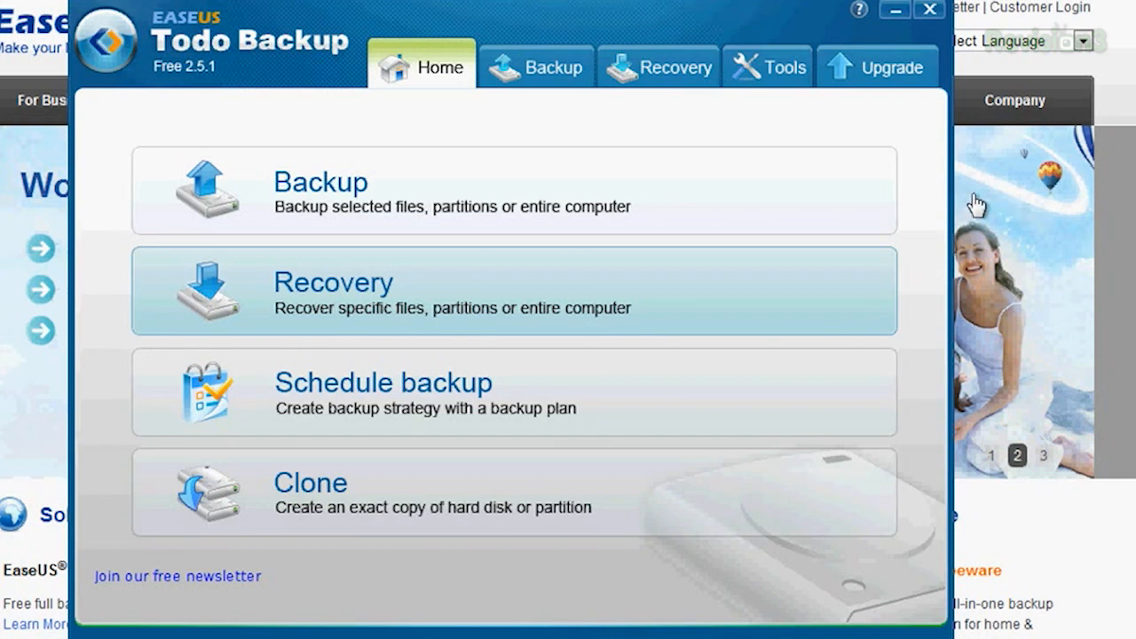
{"action": "left_click", "coordinate": [536, 66]}
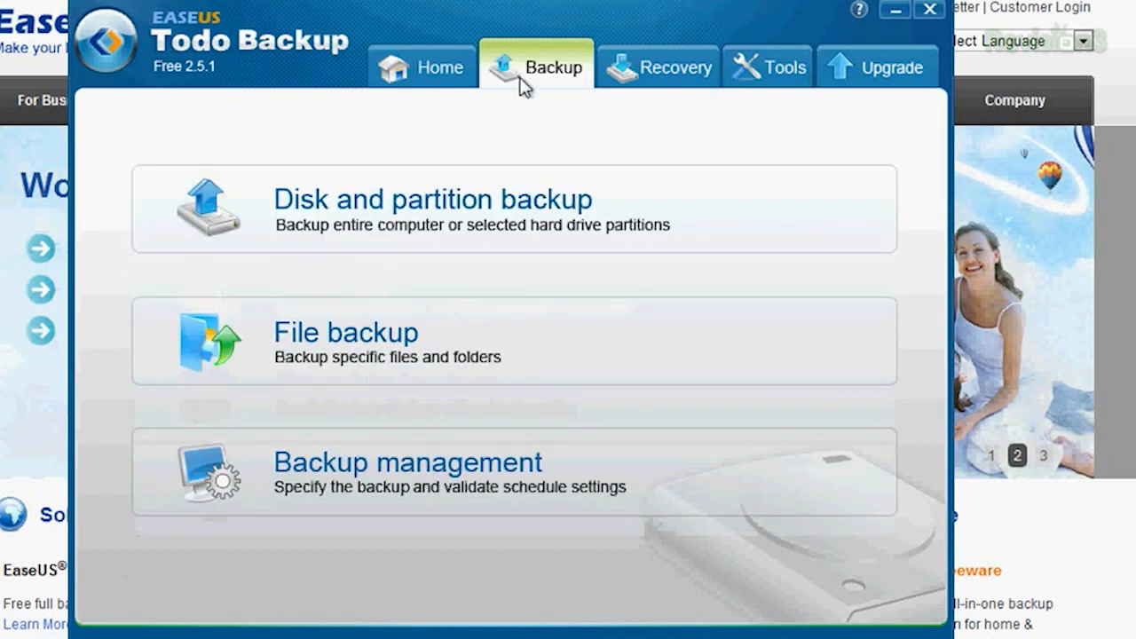
{"action": "left_click", "coordinate": [659, 66]}
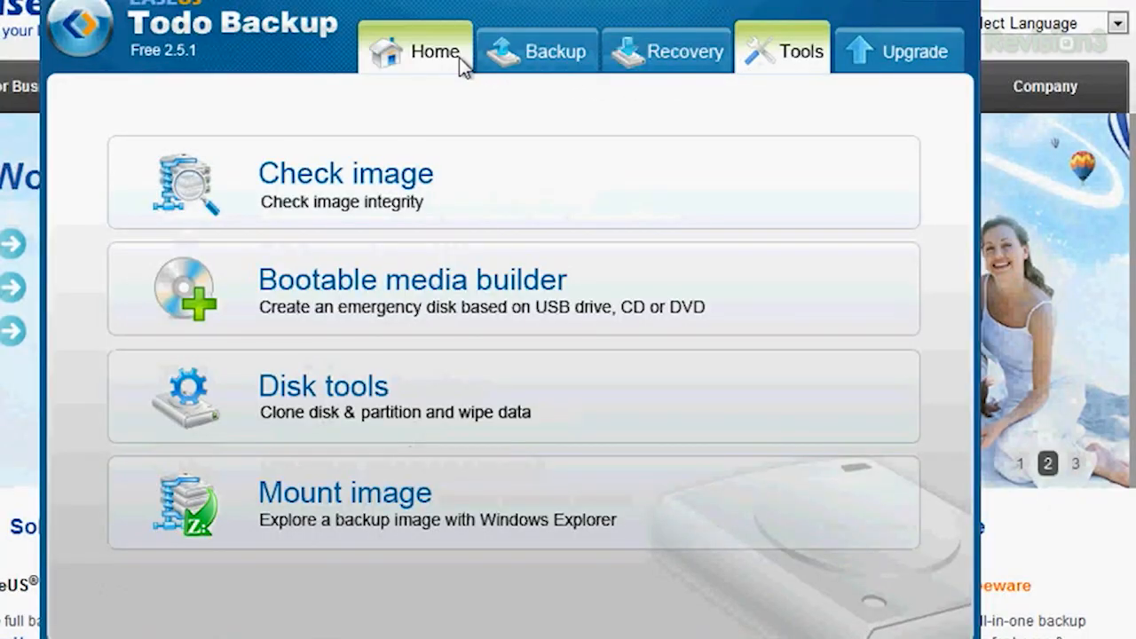
- Create a file backup named 'Comic Con photos' and tick items inside My Documents
{"action": "left_click", "coordinate": [536, 50]}
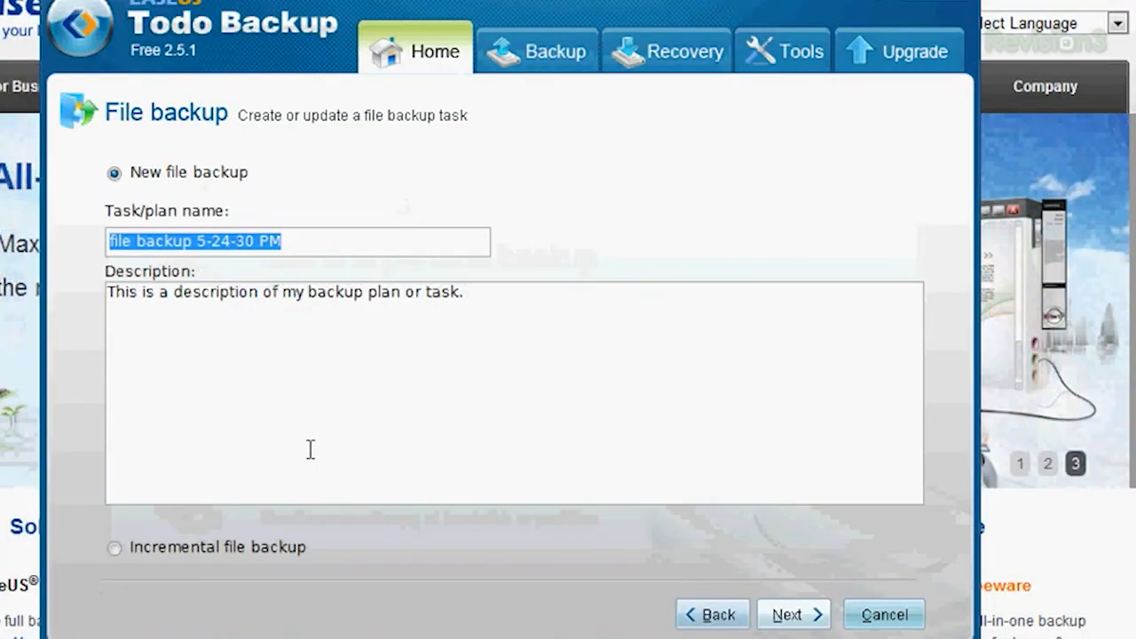
{"action": "mouse_move", "coordinate": [324, 197]}
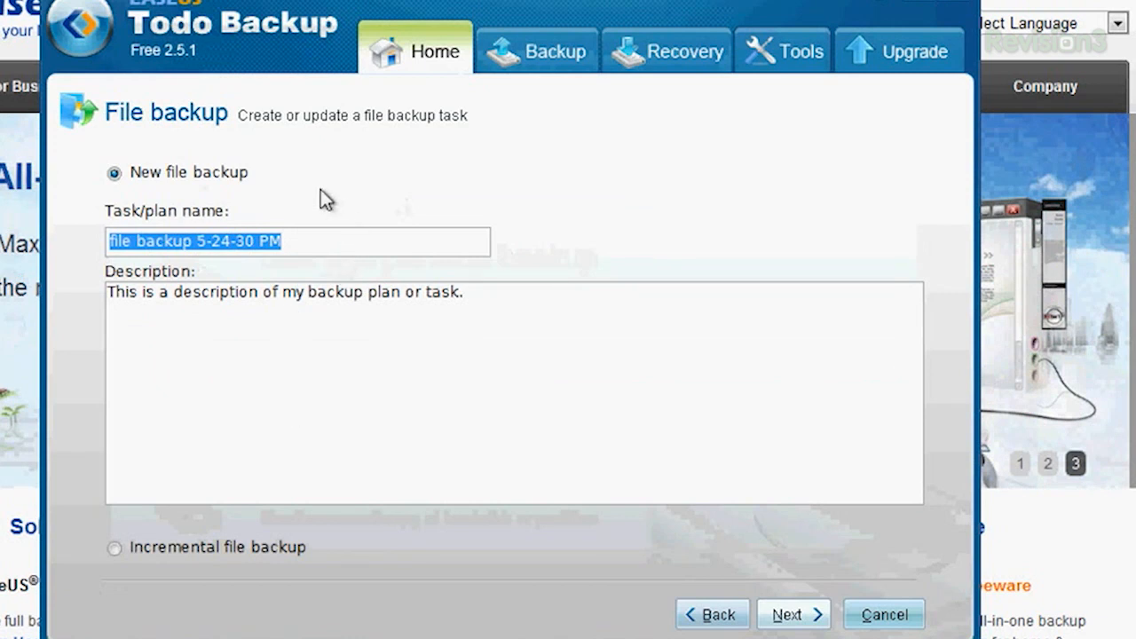
{"action": "mouse_move", "coordinate": [309, 309]}
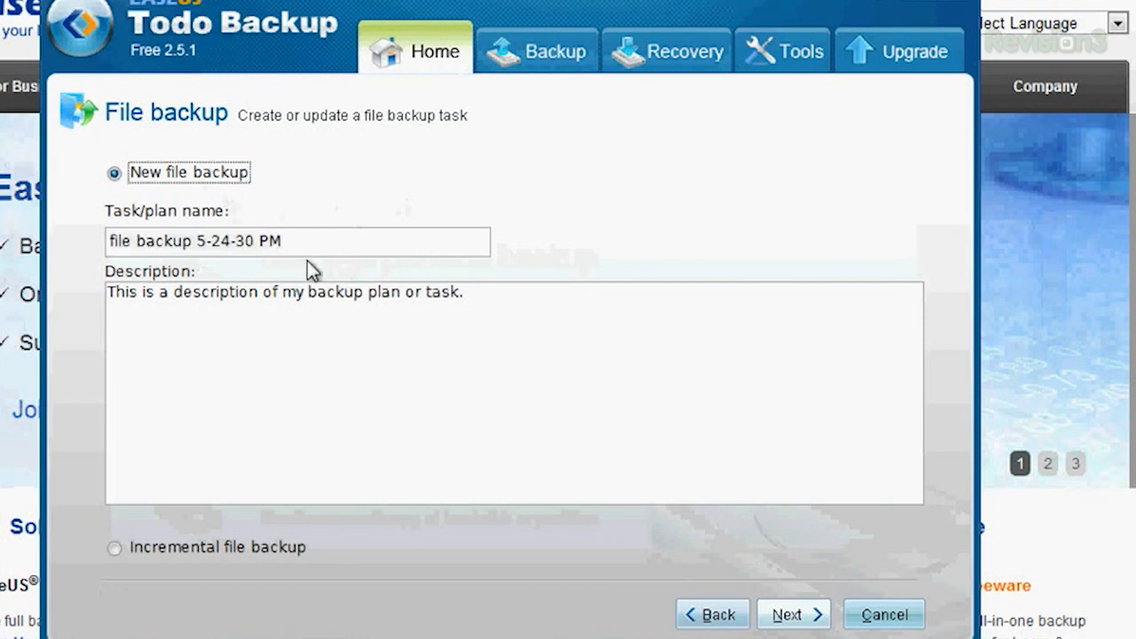
{"action": "triple_click", "coordinate": [298, 242]}
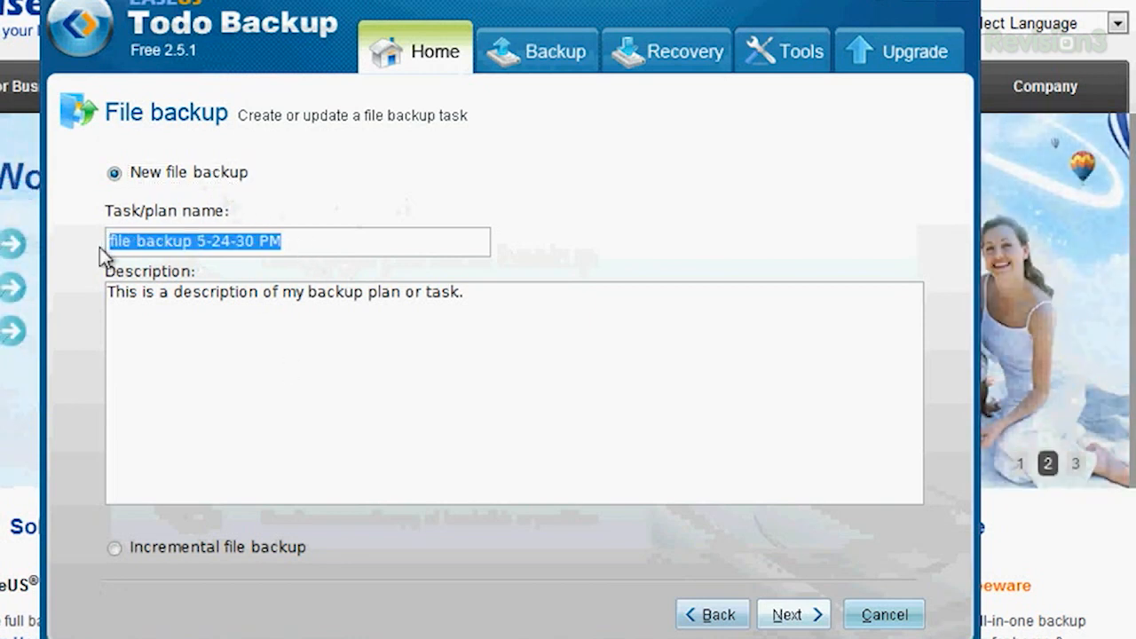
{"action": "type", "text": "Comic Con"}
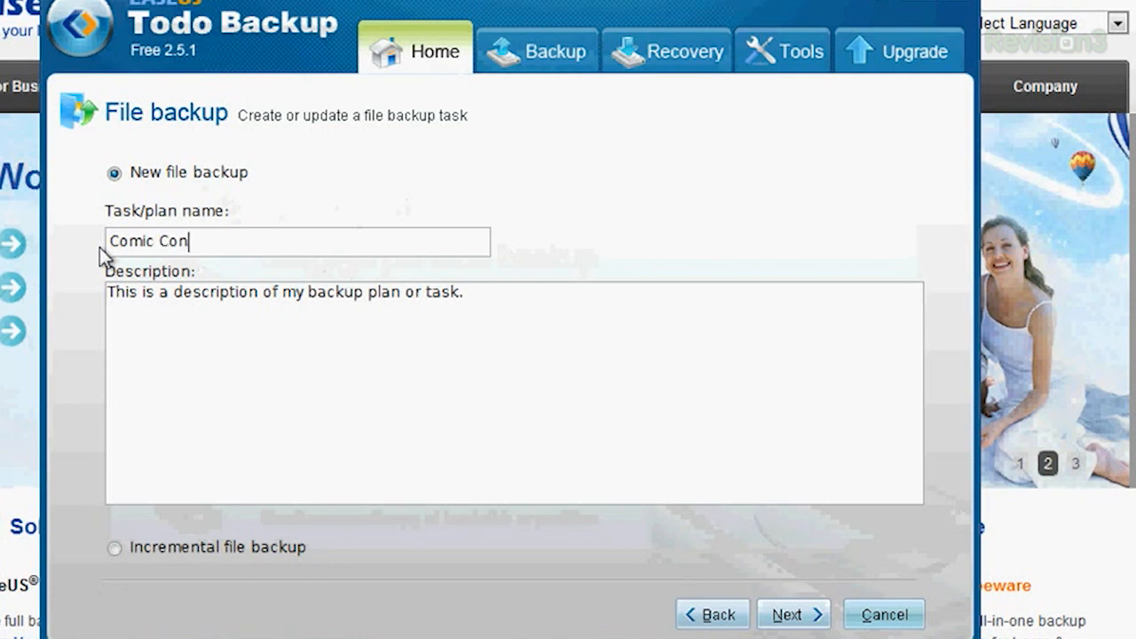
{"action": "type", "text": "photos"}
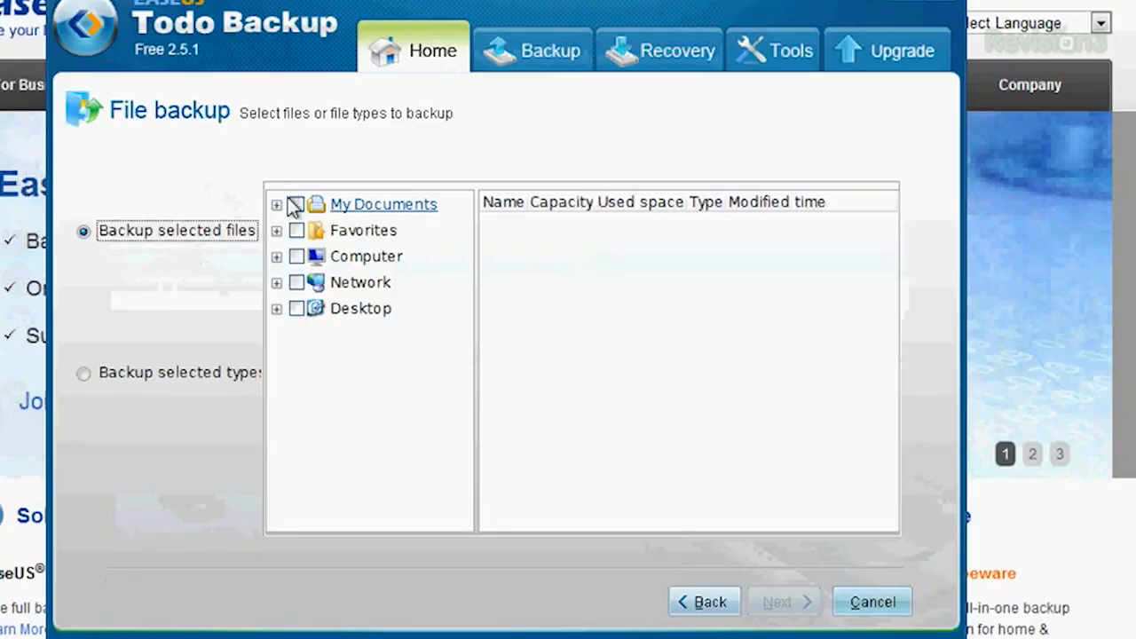
{"action": "left_click", "coordinate": [384, 205]}
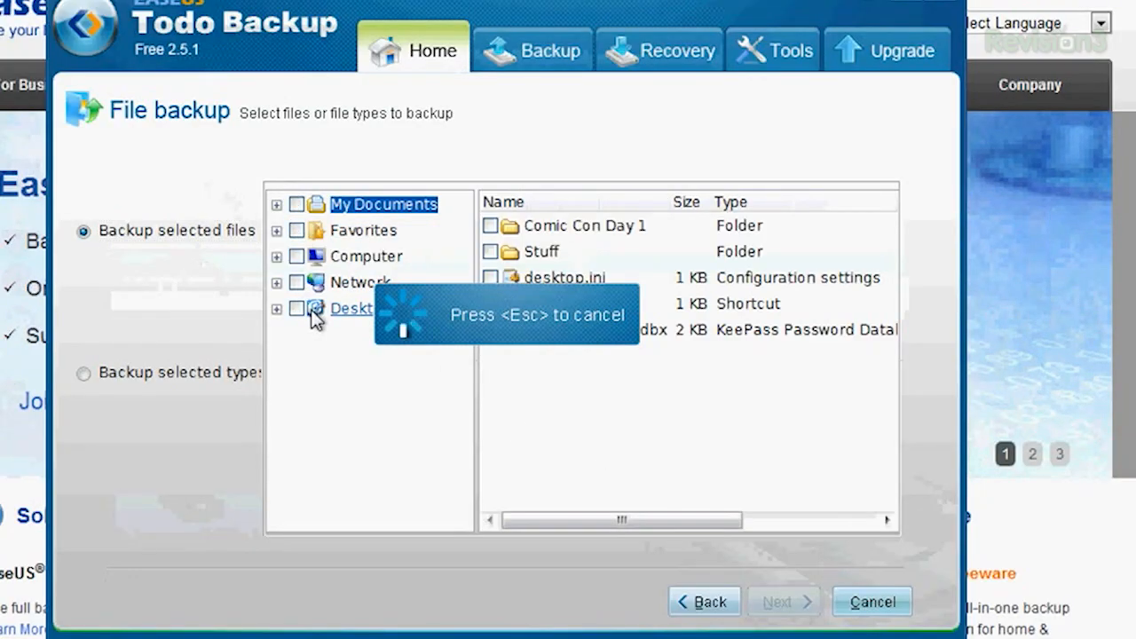
{"action": "left_click", "coordinate": [489, 226]}
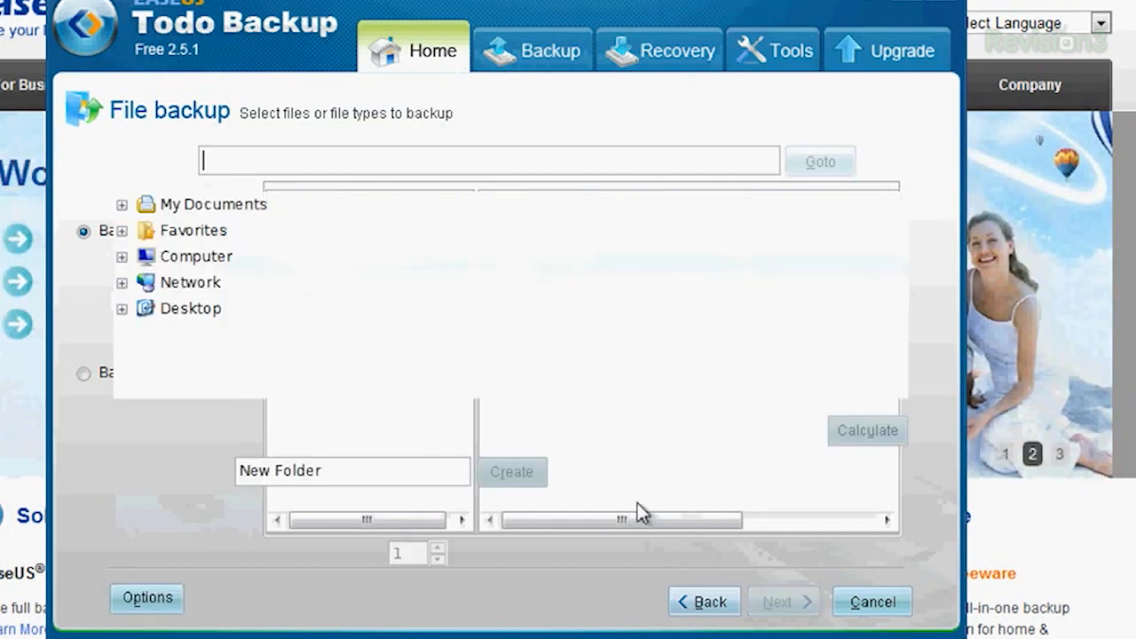
- Set My Pictures as the Comic Con backup destination and run the backup
{"action": "left_click", "coordinate": [782, 602]}
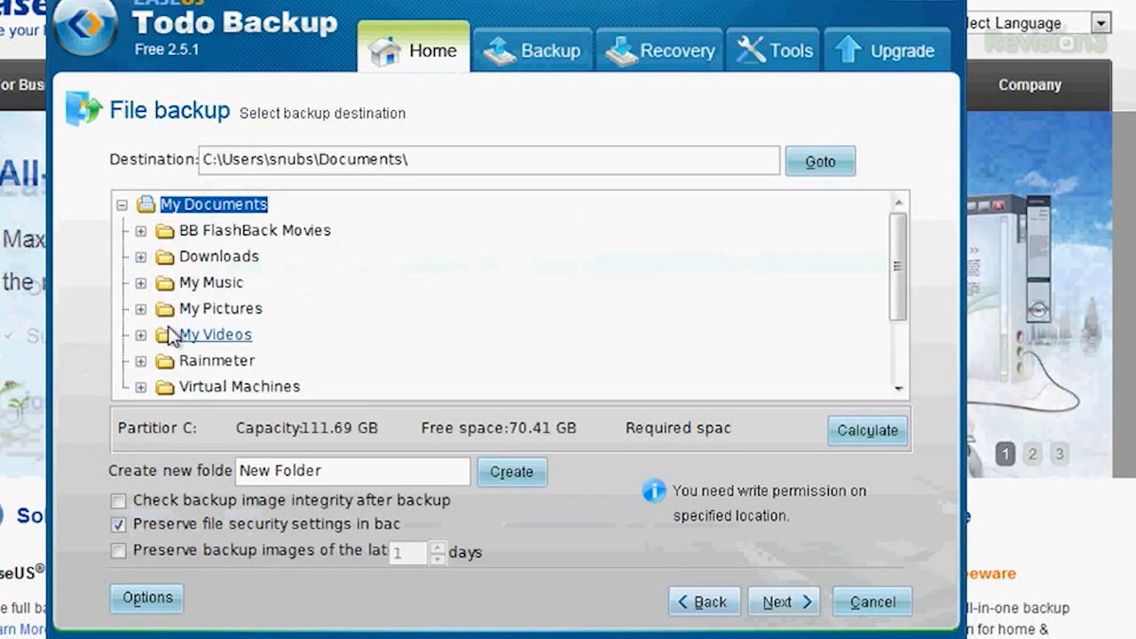
{"action": "left_click", "coordinate": [220, 308]}
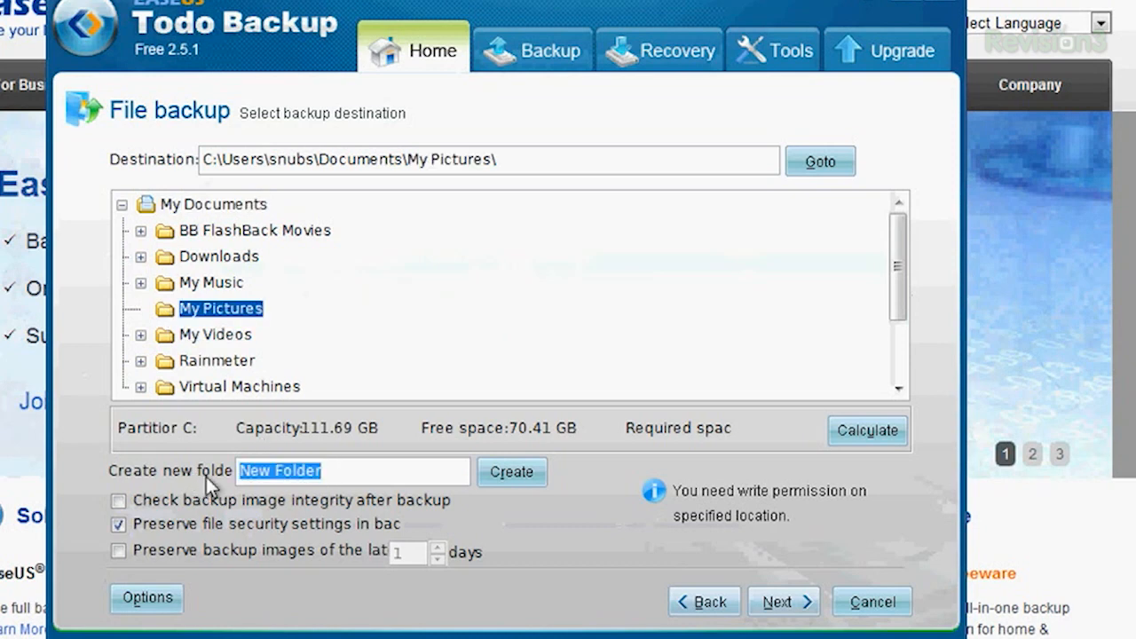
{"action": "type", "text": "comic con s"}
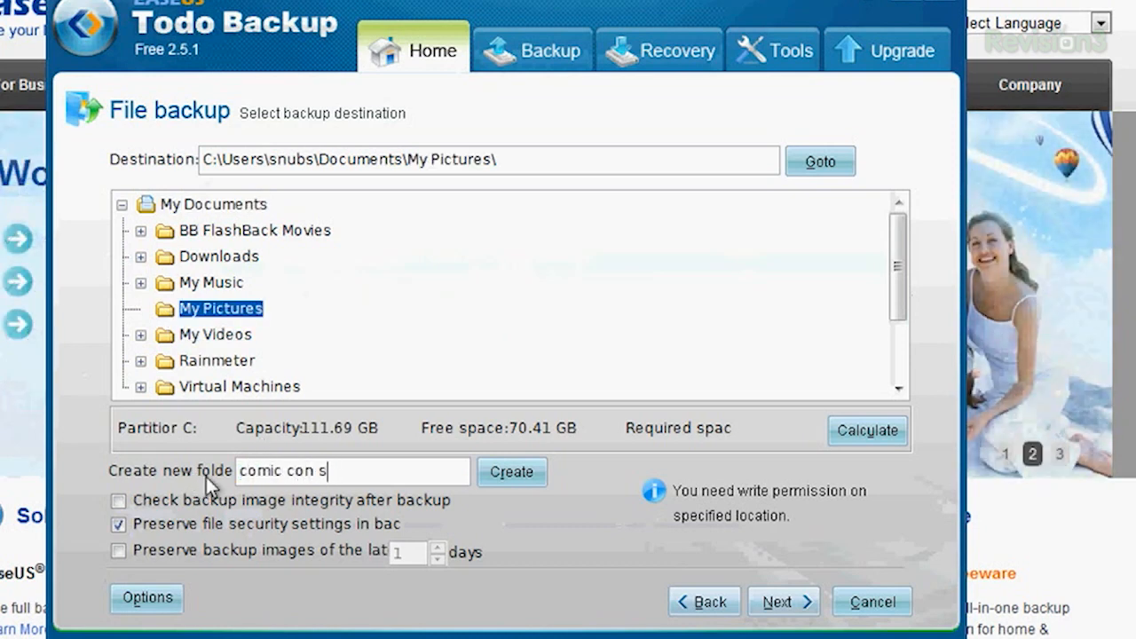
{"action": "type", "text": "d"}
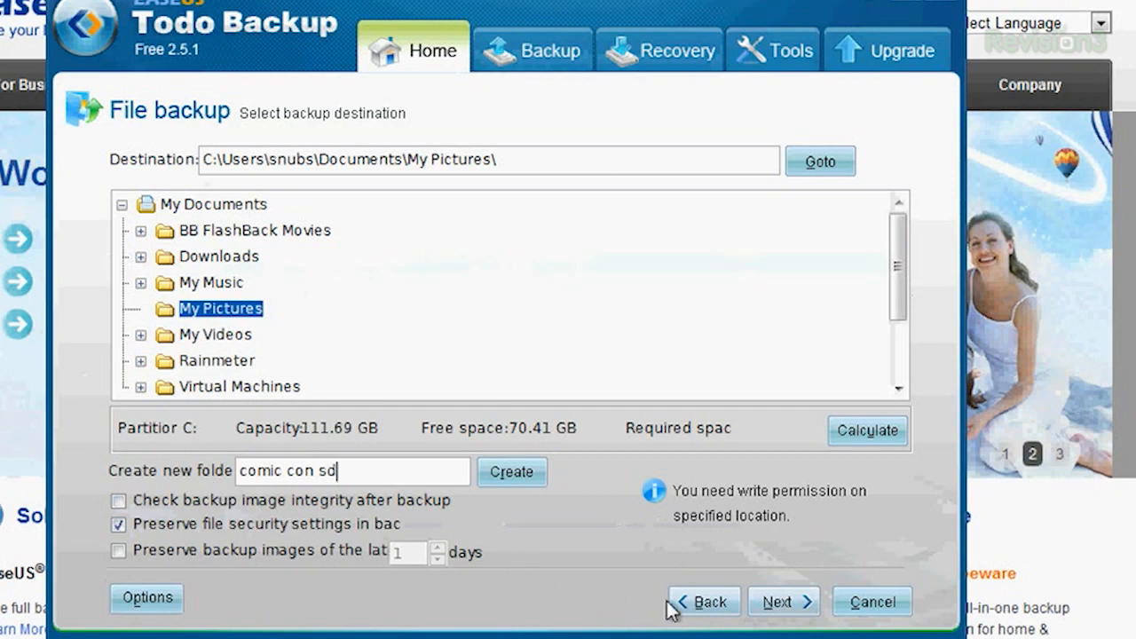
{"action": "left_click", "coordinate": [783, 602]}
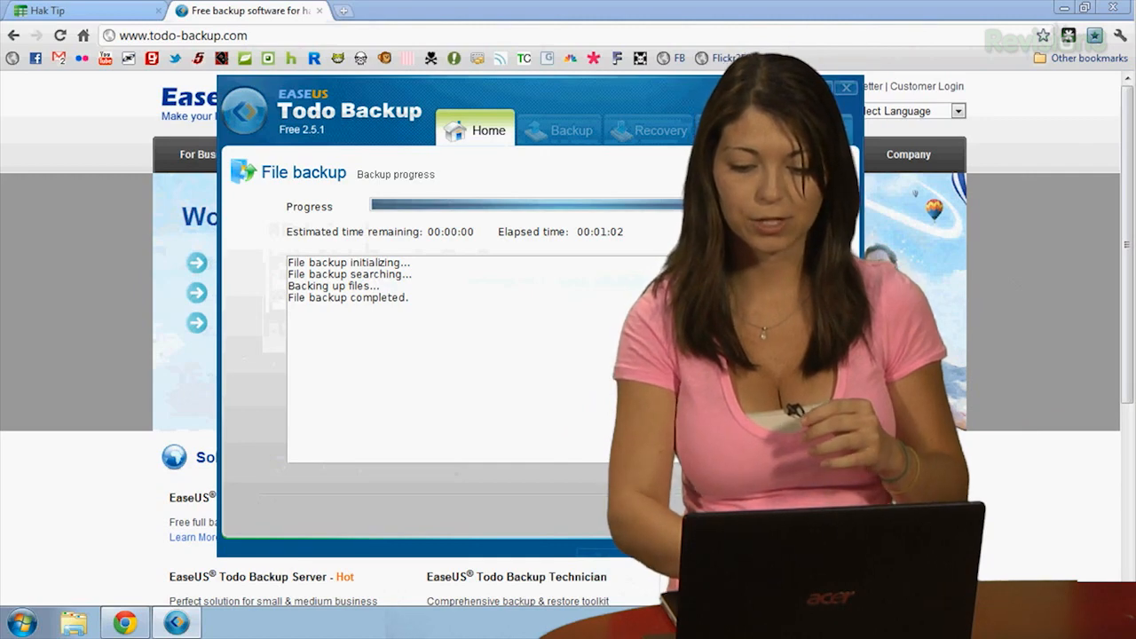
- Start File recovery from the Recovery section, showing the Comic Con backup image
{"action": "left_click", "coordinate": [660, 131]}
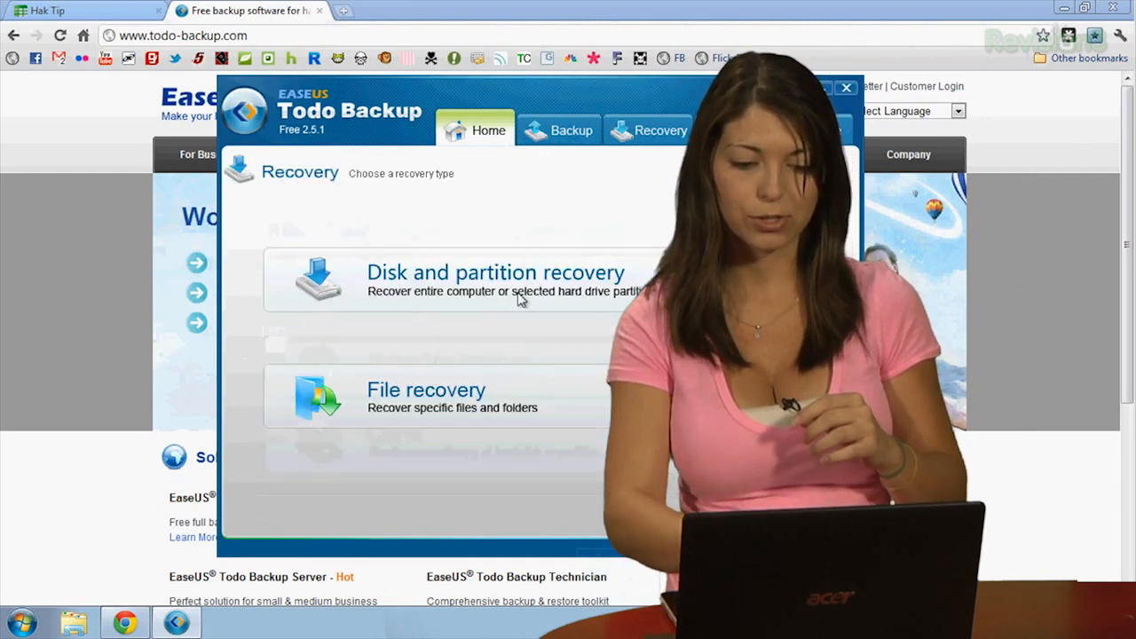
{"action": "left_click", "coordinate": [426, 398]}
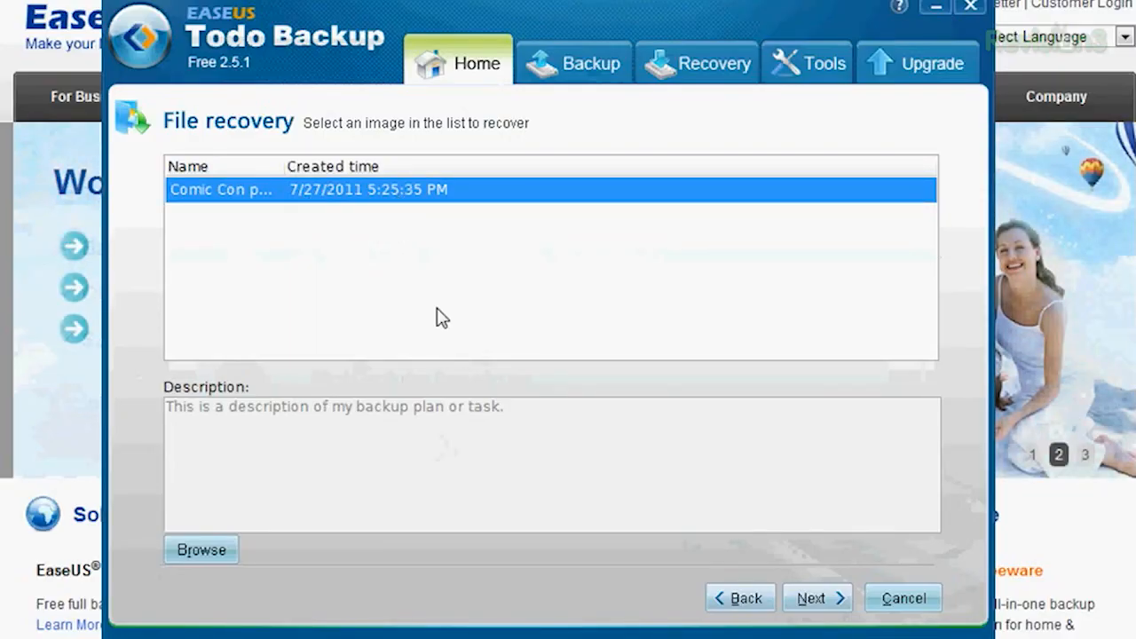
{"action": "mouse_move", "coordinate": [816, 597]}
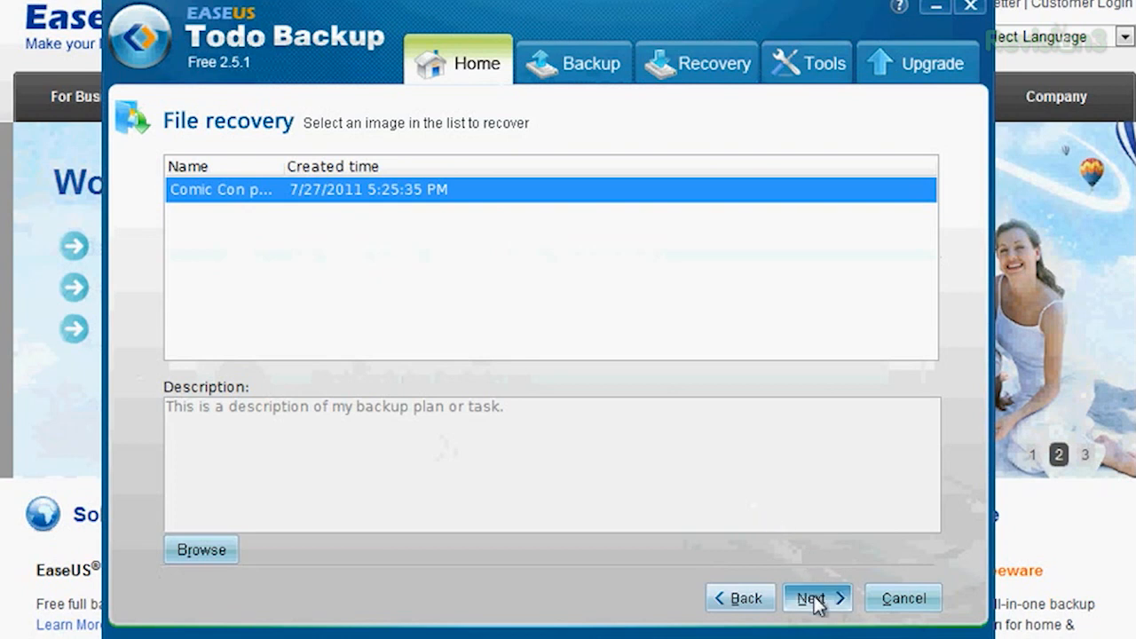
- Select the 7/27/2011 Comic Con backup point and mark drive C: for recovery
{"action": "left_click", "coordinate": [809, 598]}
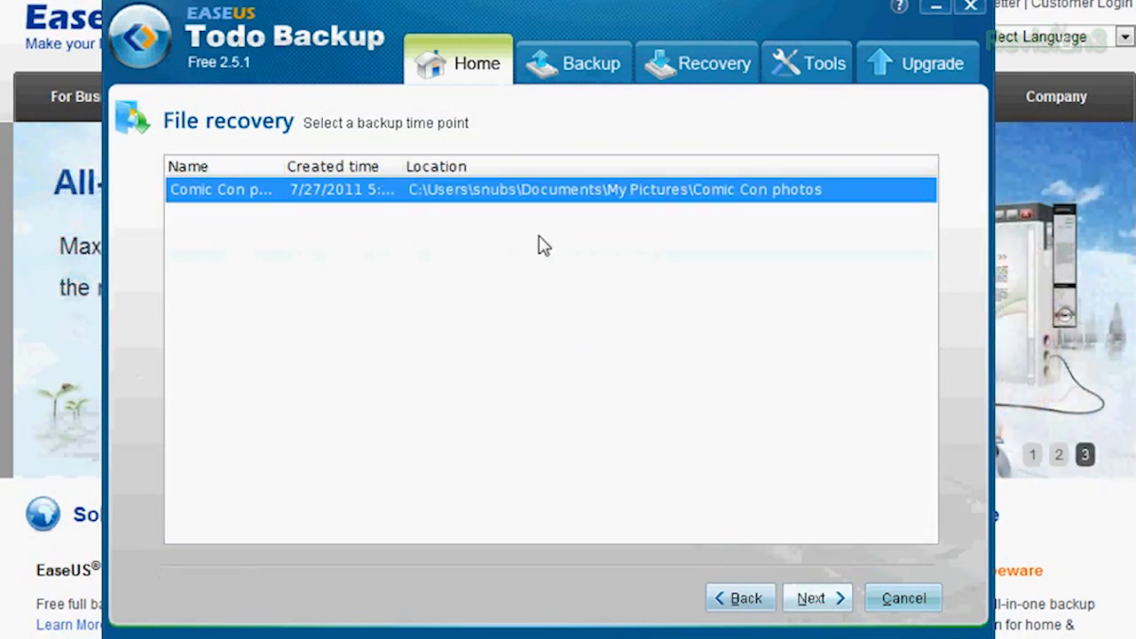
{"action": "mouse_move", "coordinate": [811, 597]}
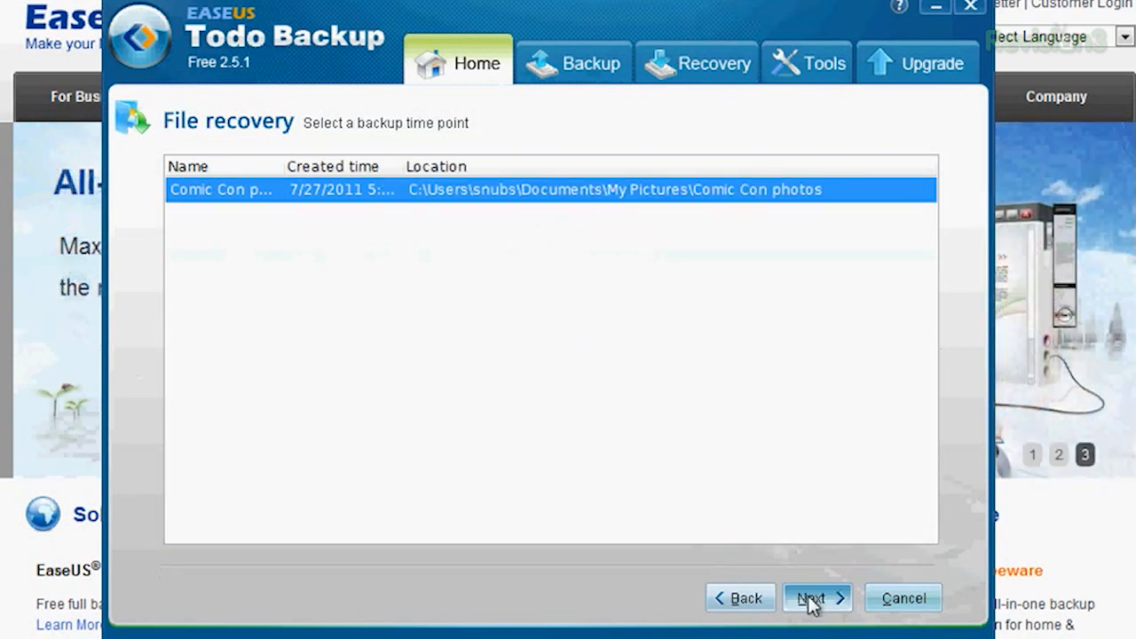
{"action": "left_click", "coordinate": [811, 597]}
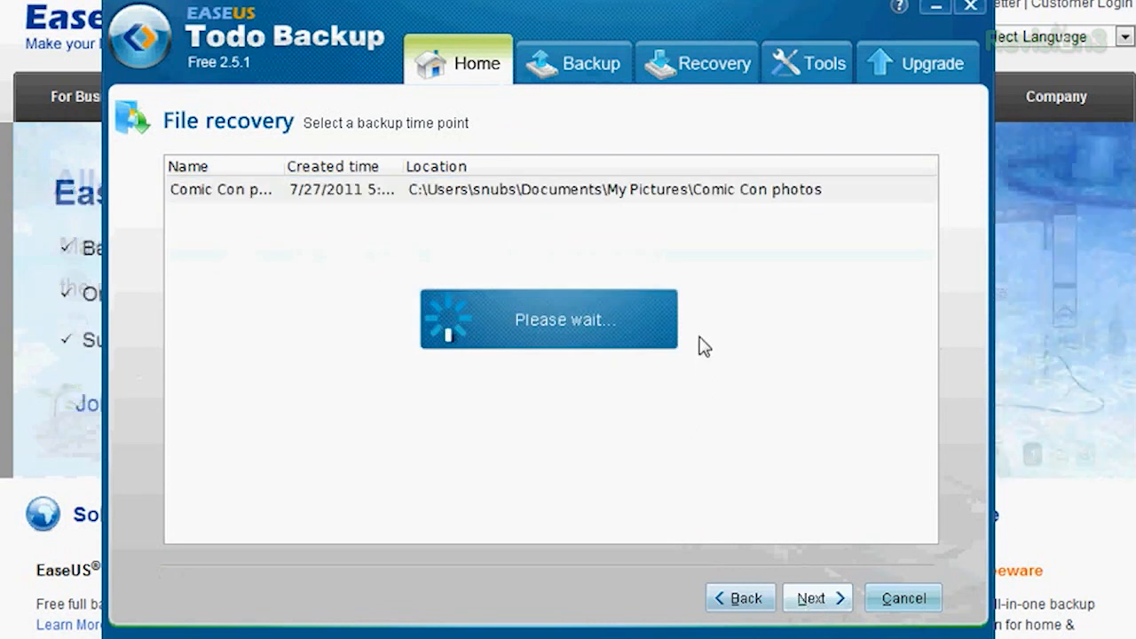
{"action": "left_click", "coordinate": [810, 597]}
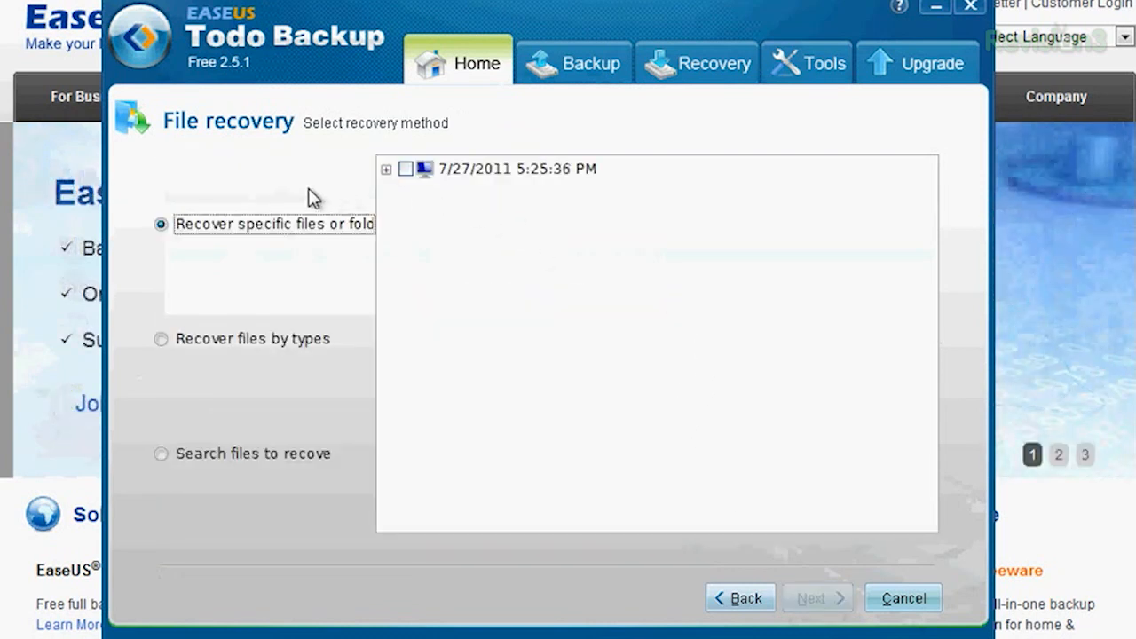
{"action": "left_click", "coordinate": [386, 168]}
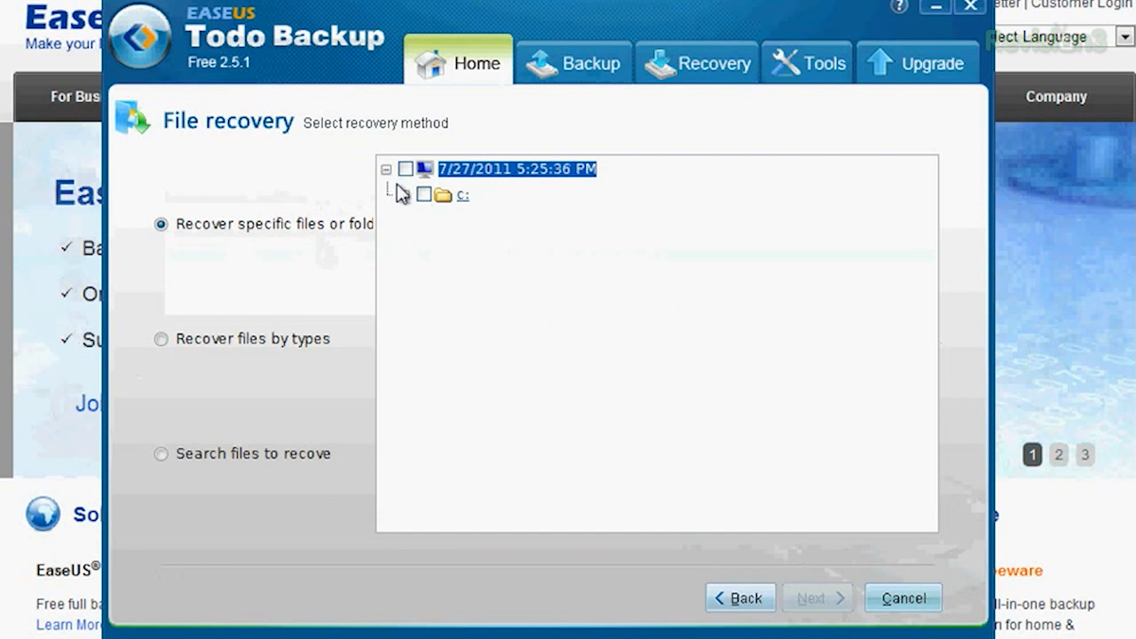
{"action": "left_click", "coordinate": [404, 194]}
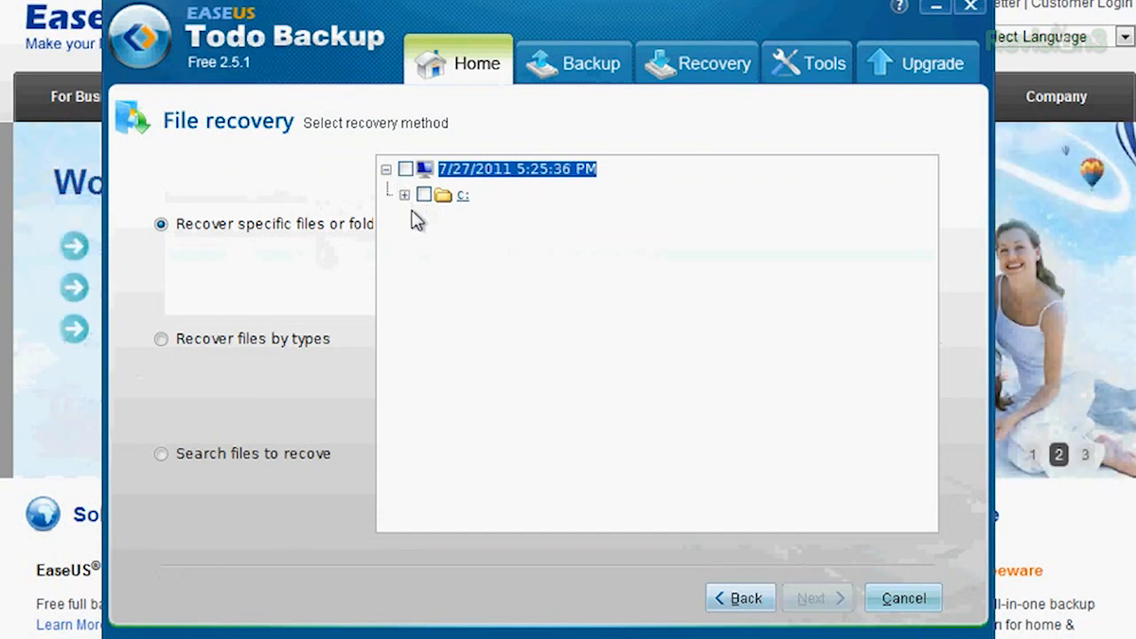
{"action": "mouse_move", "coordinate": [692, 519]}
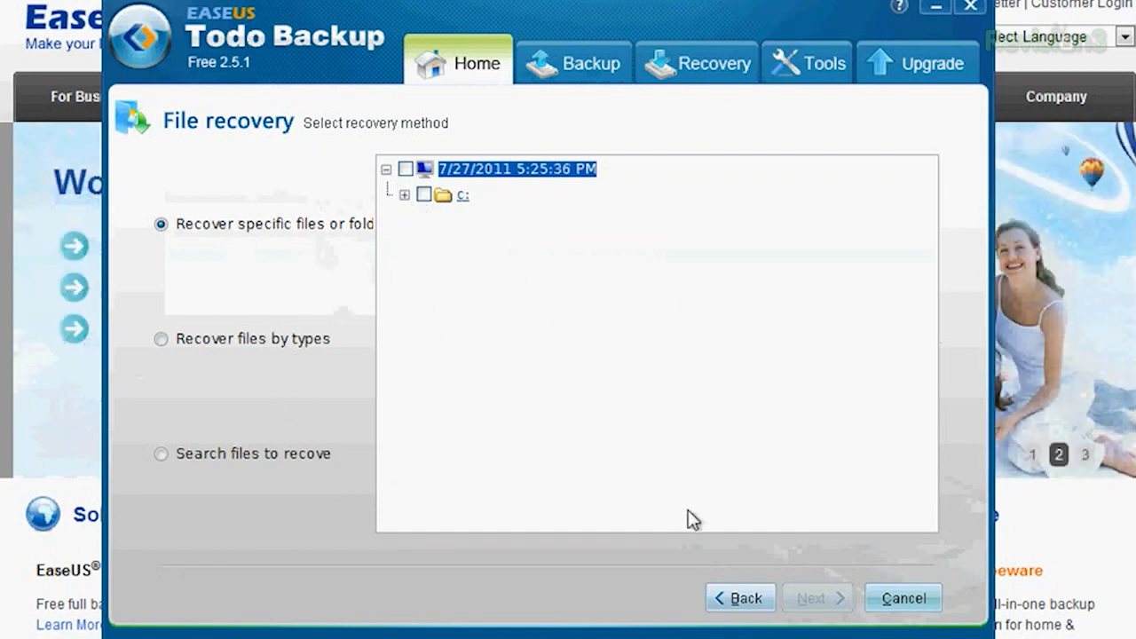
{"action": "left_click", "coordinate": [810, 597]}
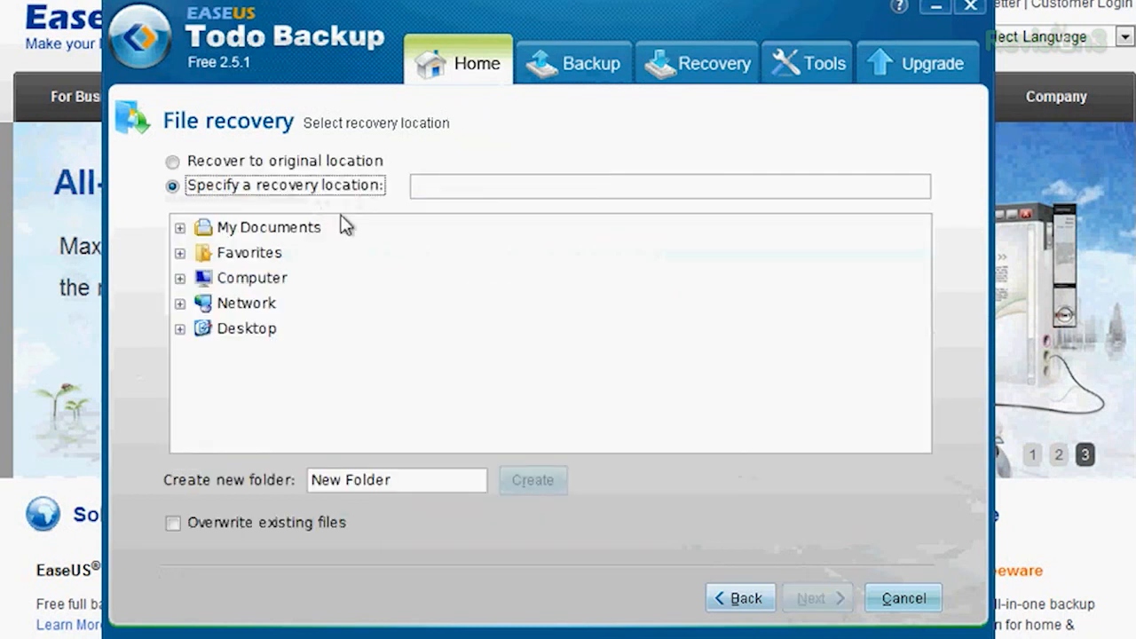
- Choose 'Specify a recovery location' for the restored files
{"action": "left_click", "coordinate": [247, 329]}
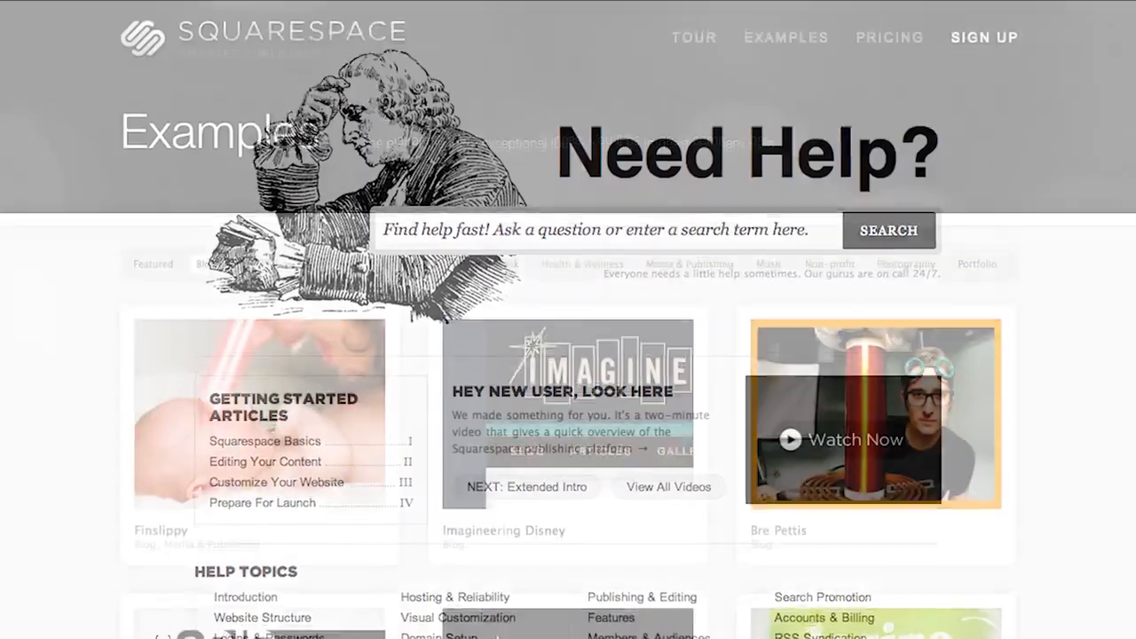
- Go to squarespace.com and scroll down through the homepage
{"action": "left_click", "coordinate": [182, 47]}
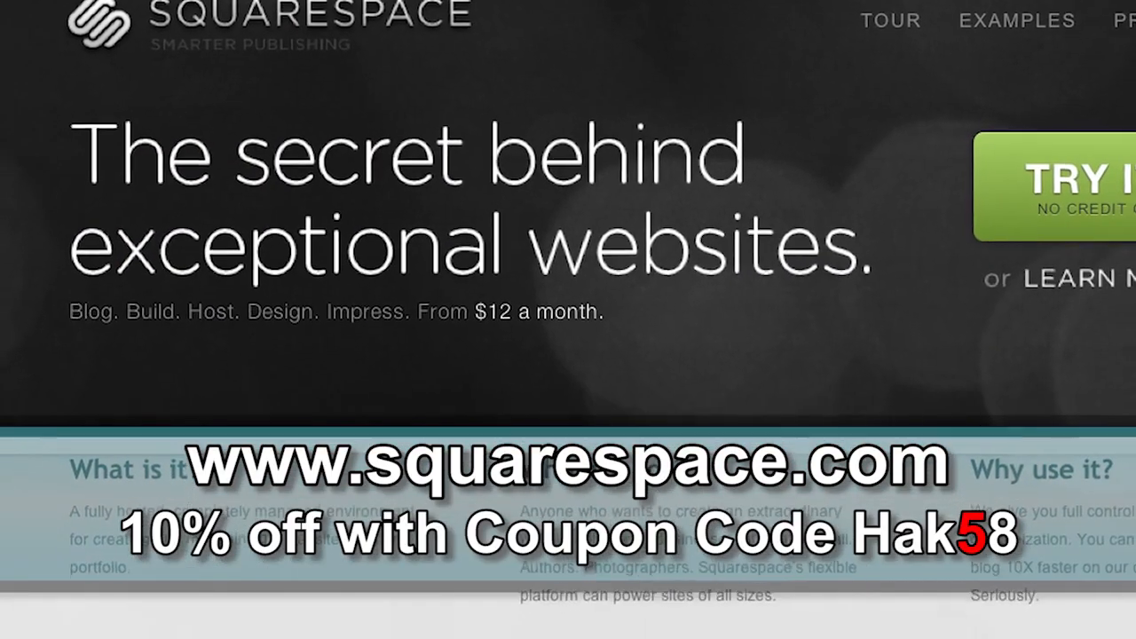
{"action": "scroll", "scroll_direction": "down", "scroll_amount": 3}
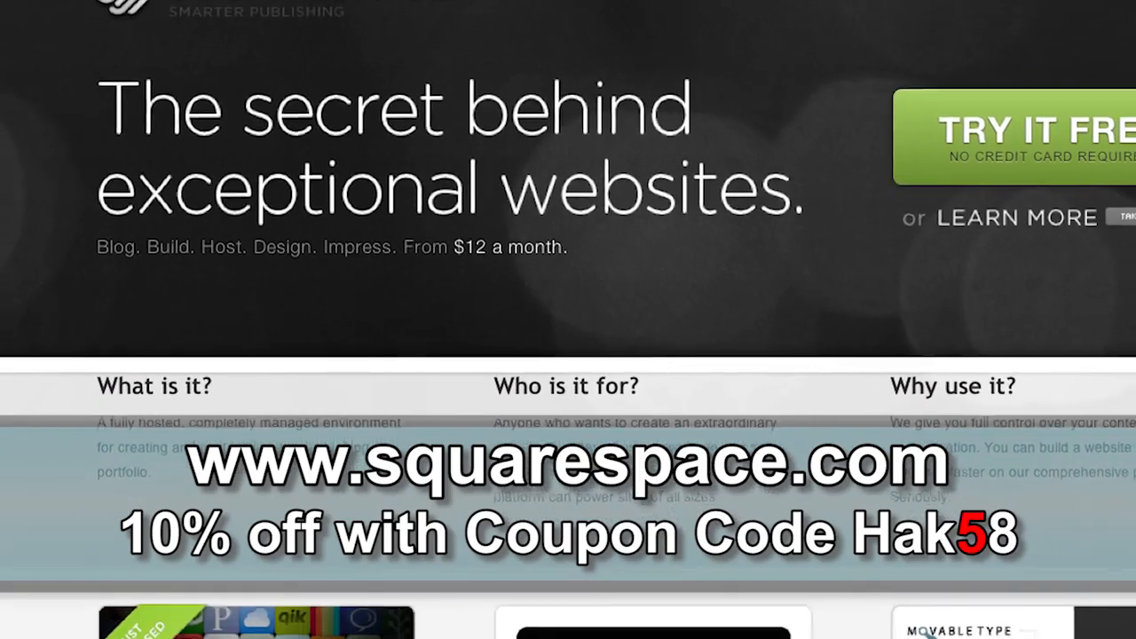
{"action": "scroll", "scroll_direction": "down", "scroll_amount": 3}
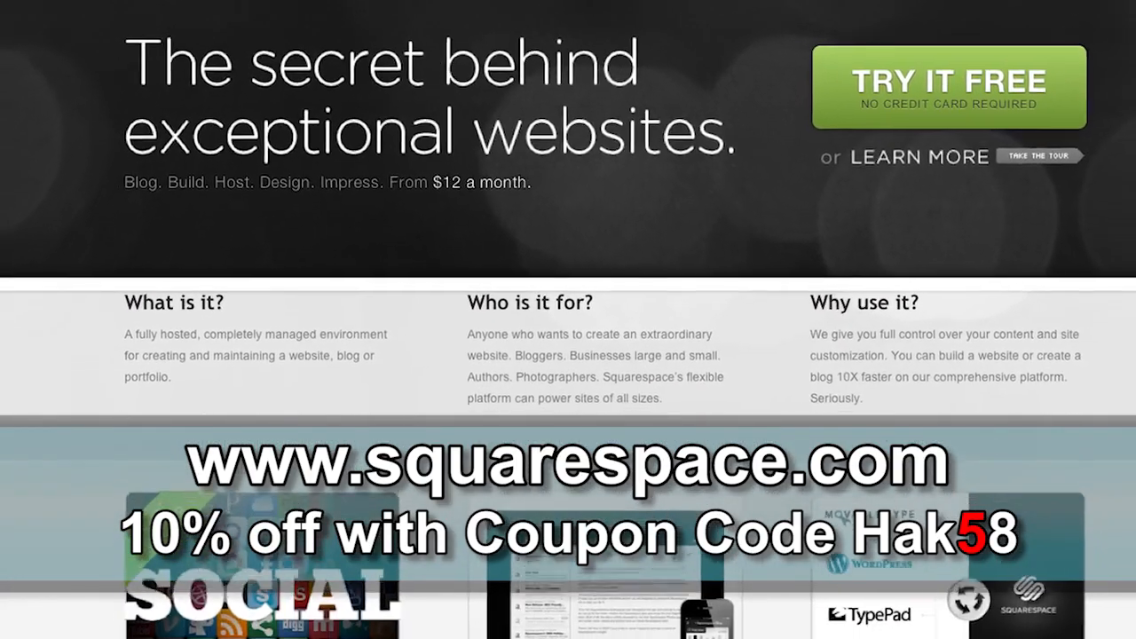